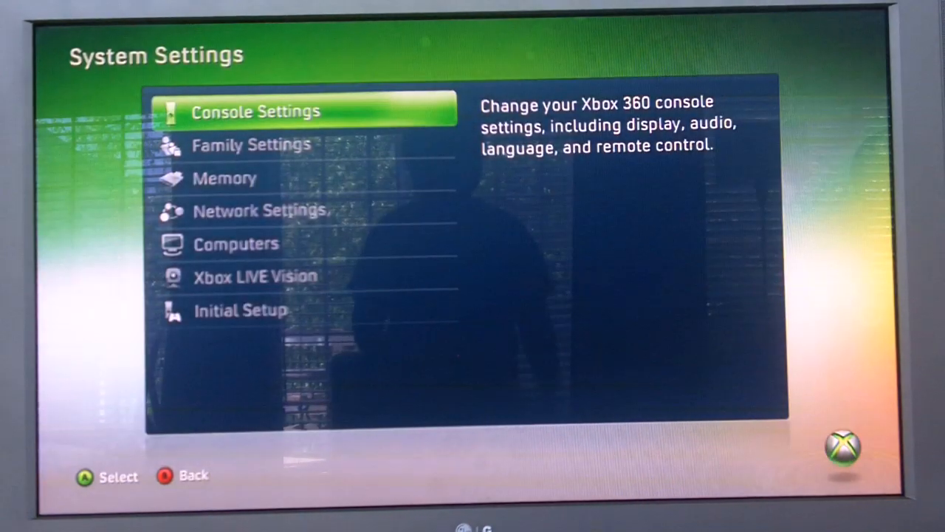
Reach Memory in System Settings and show the Storage Devices list.
key(Down)
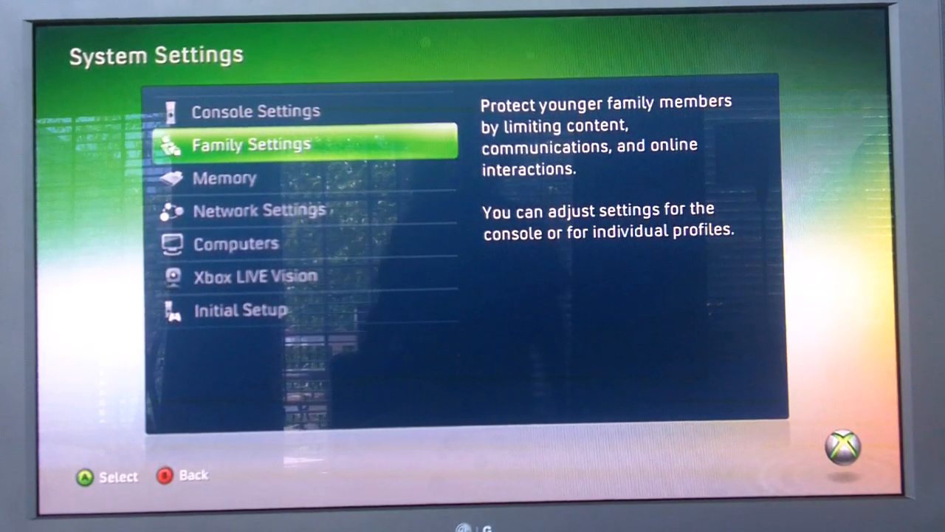
key(Down)
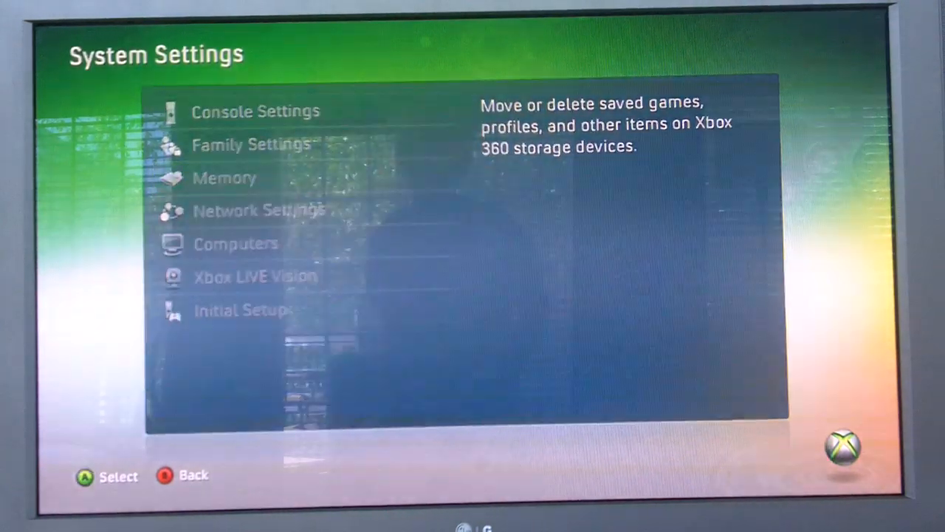
click(224, 177)
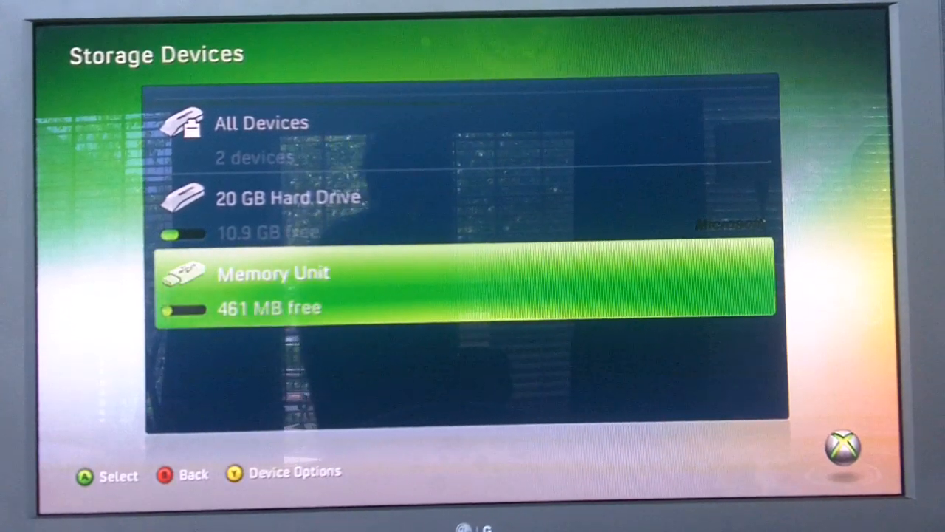
Select the 20 GB Hard Drive over the Memory Unit and view its contents by category.
click(465, 288)
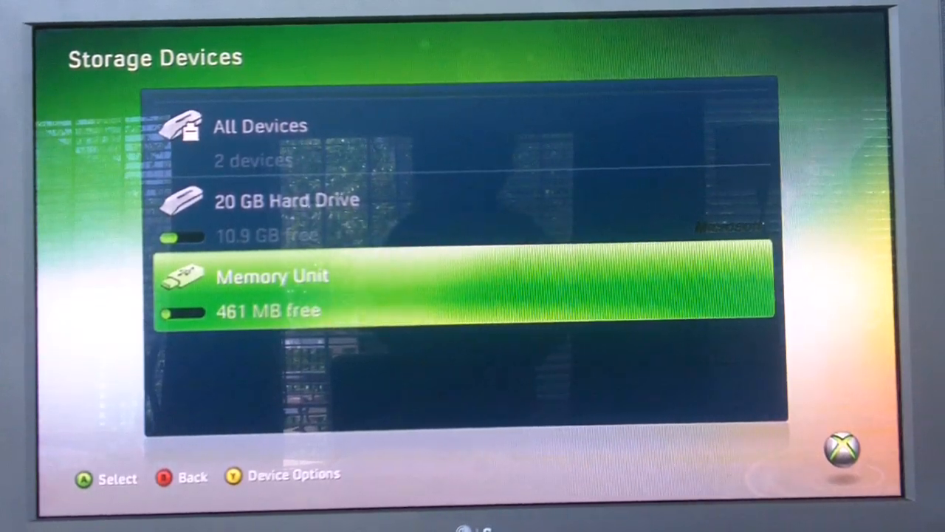
key(up)
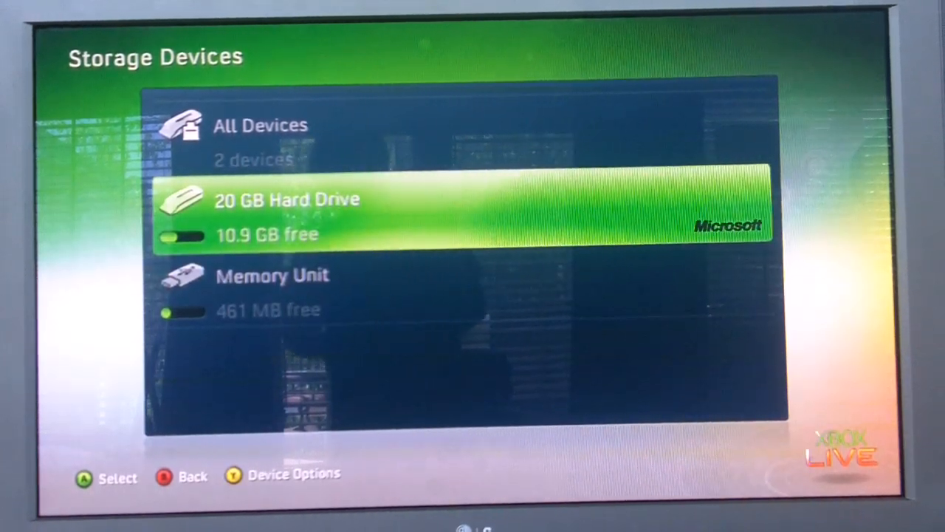
click(470, 214)
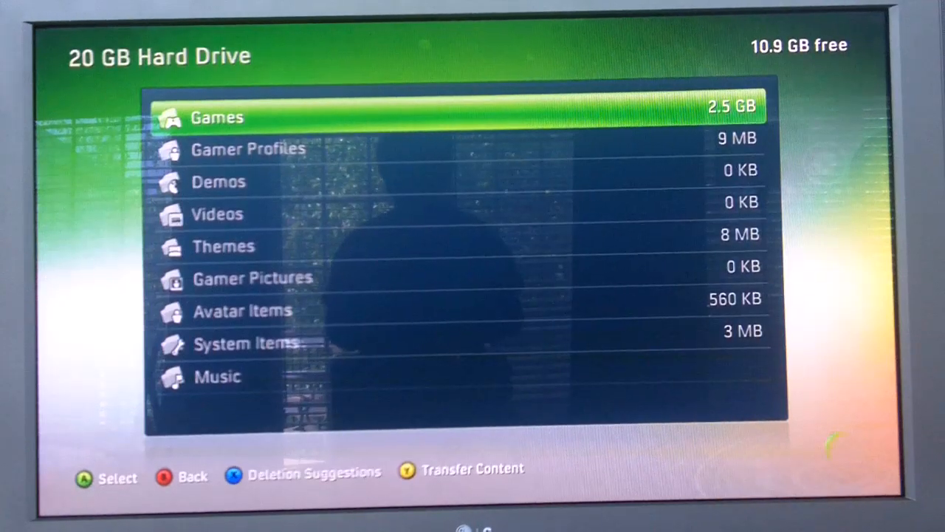
From Gamer Profiles, sign out the profile and move it to the Memory Unit.
click(249, 147)
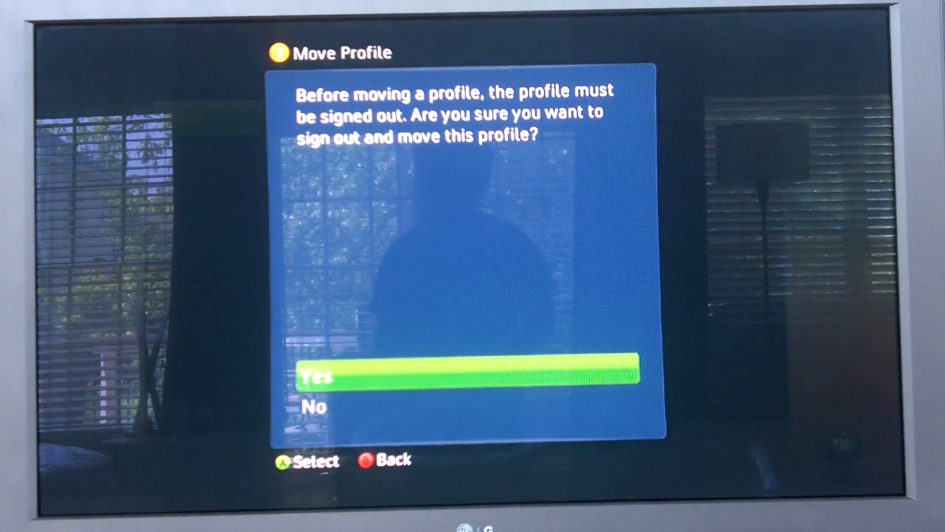
click(465, 377)
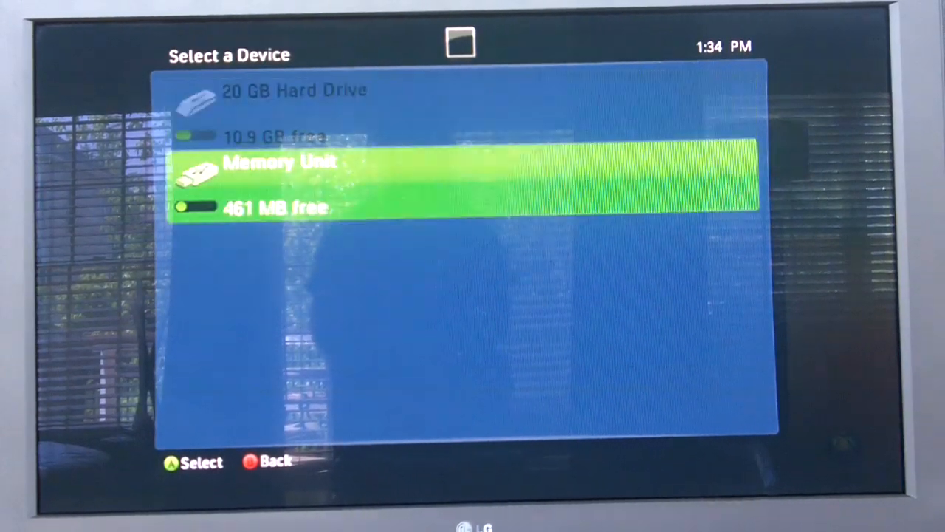
click(465, 177)
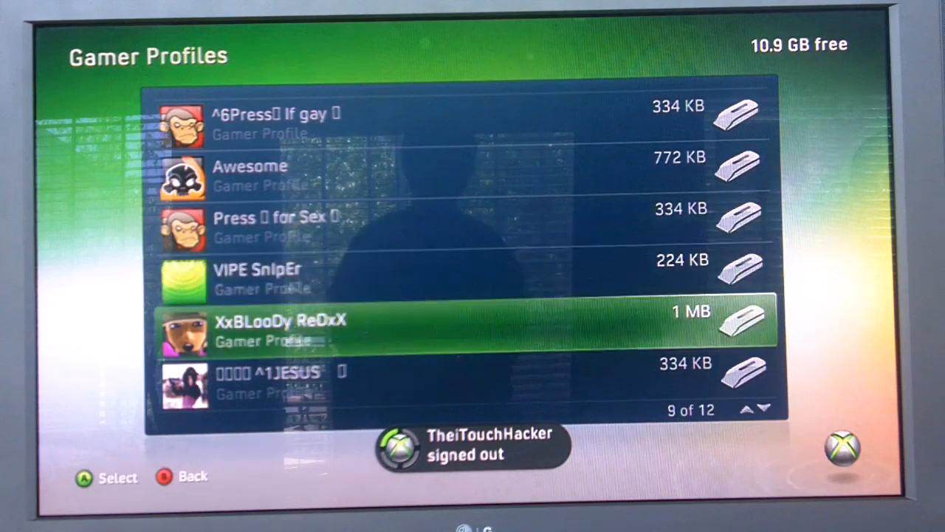
Review the hard drive's remaining profiles, go back and view the Memory Unit's contents.
key(Up)
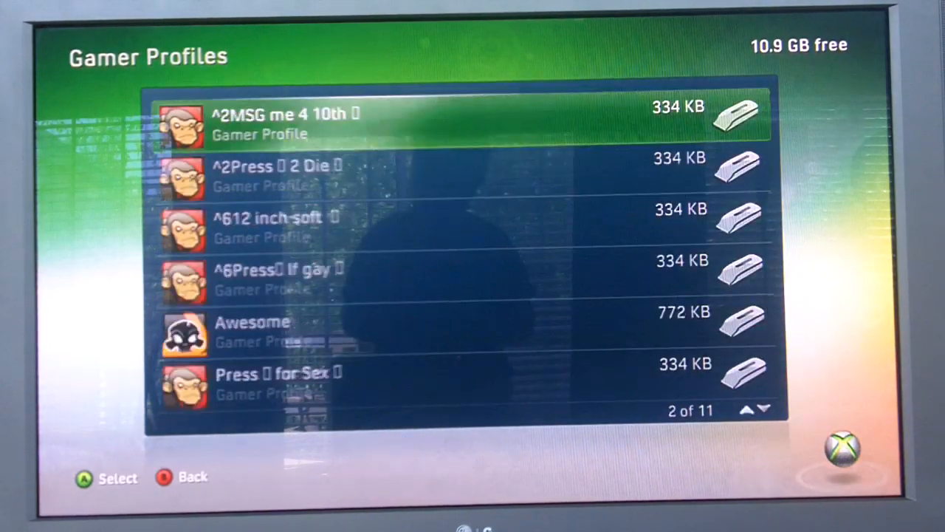
scroll(down, 3)
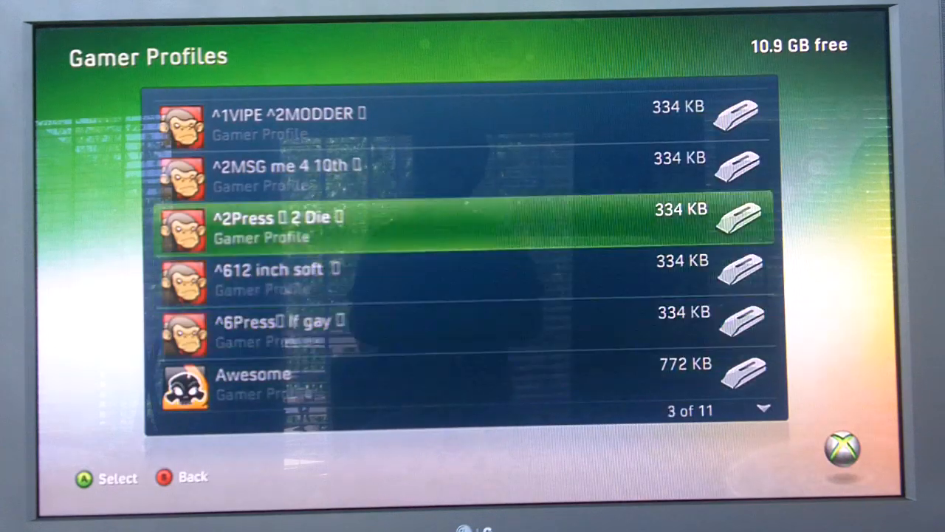
key(up)
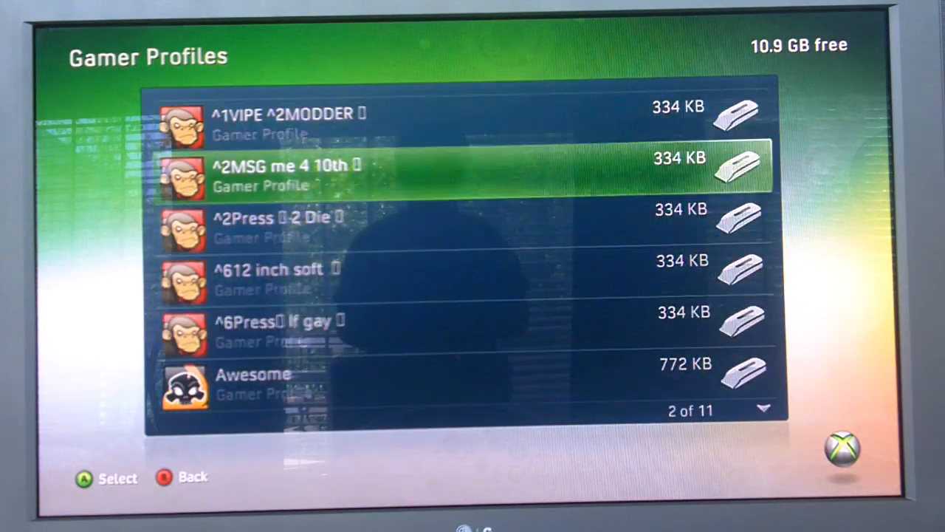
scroll(down, 3)
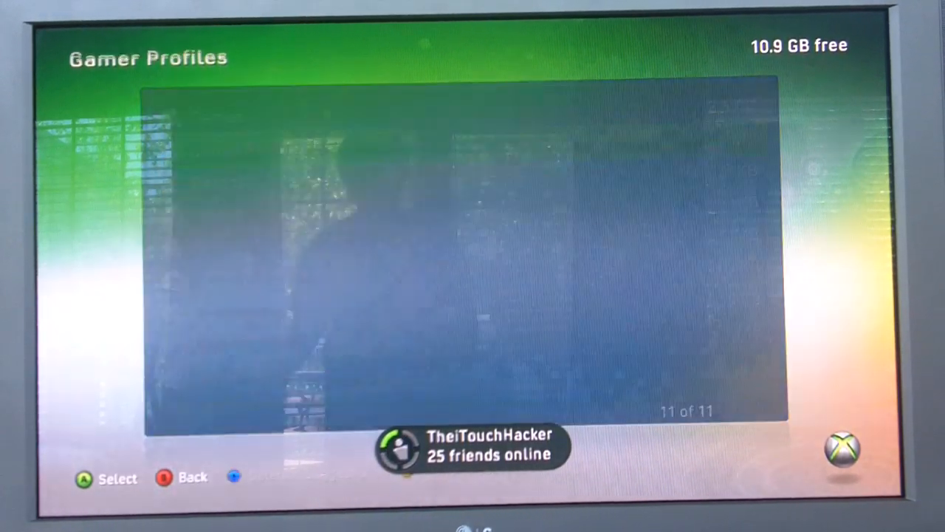
key(Back)
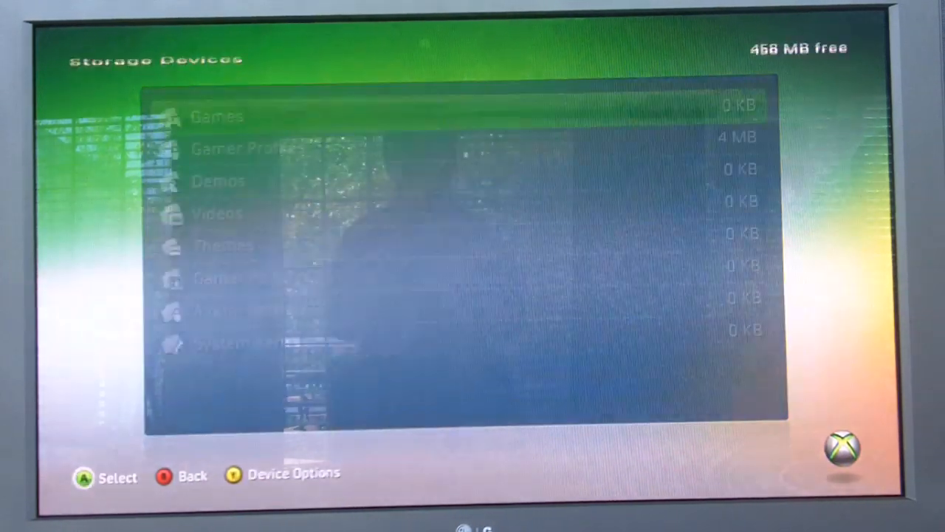
click(244, 148)
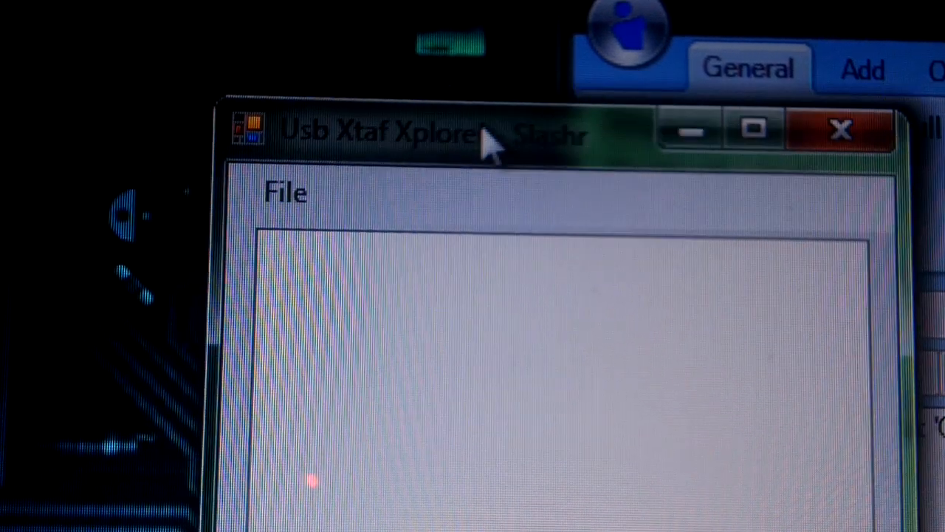
mouse_move(347, 265)
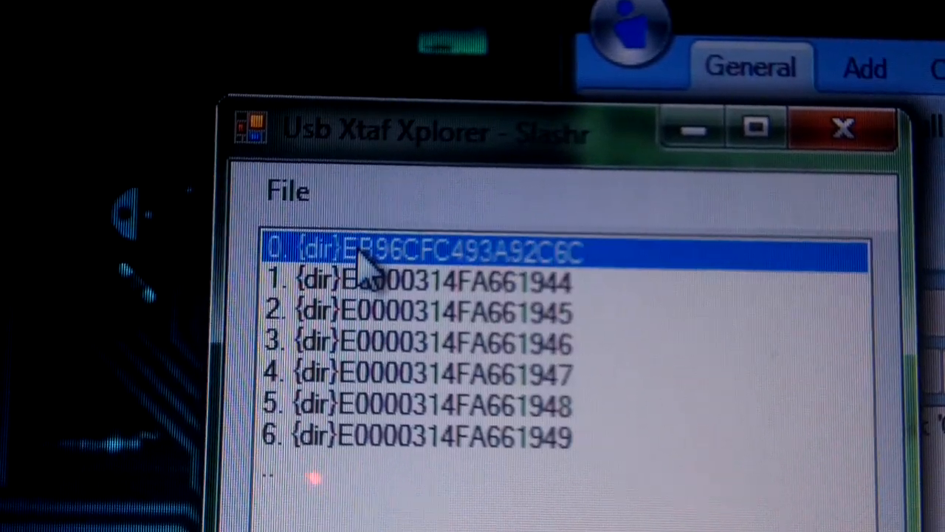
Enter the first {dir} folder on the memory unit and drag the profile file to the desktop.
double_click(428, 249)
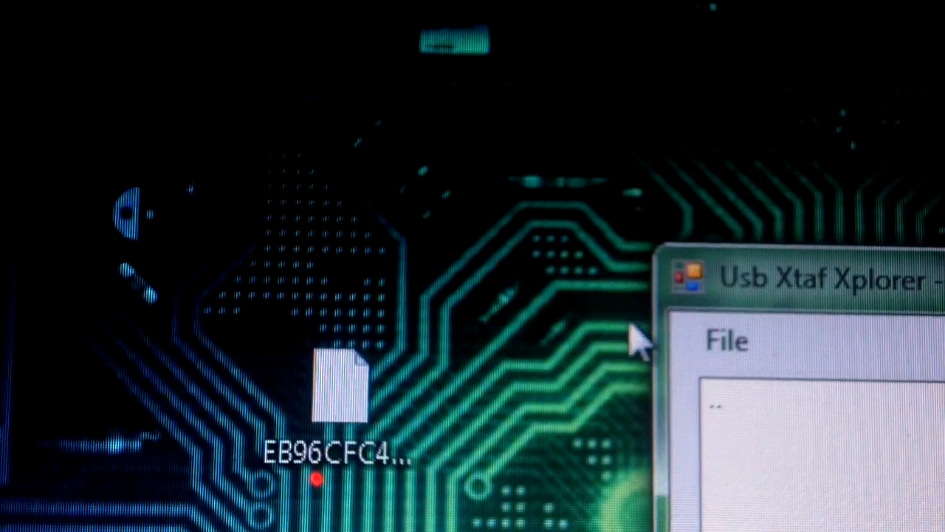
click(775, 411)
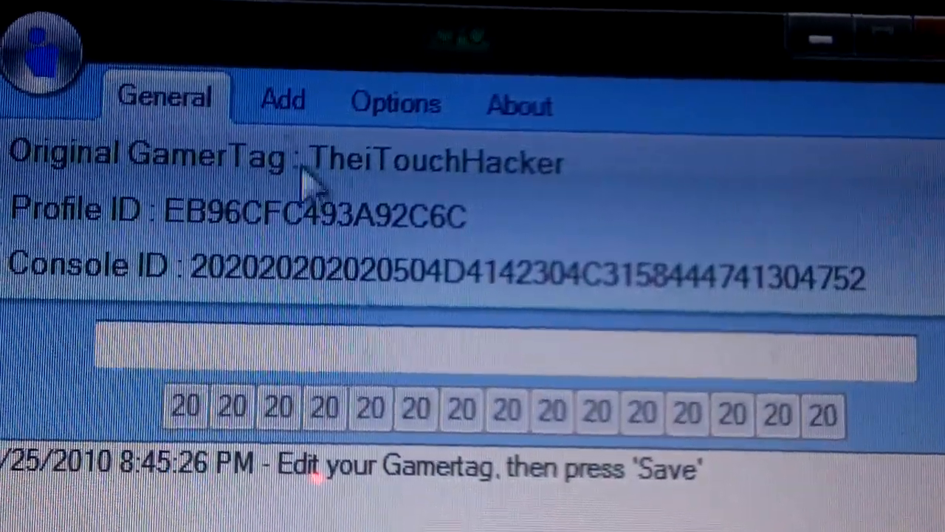
Show EzGT's Add palette of controller-button symbols for the loaded profile.
click(280, 101)
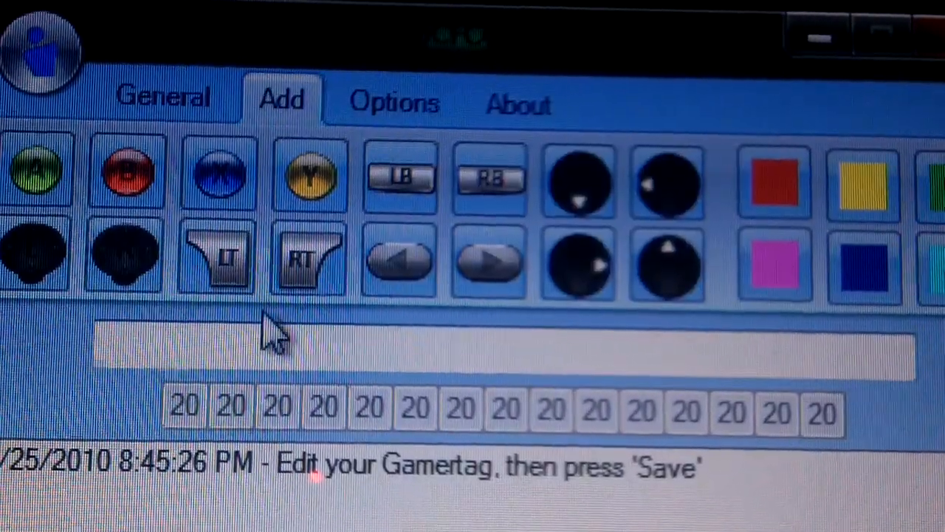
Insert the A, B, X, Y, LB and D-pad symbols into the new gamertag.
click(37, 174)
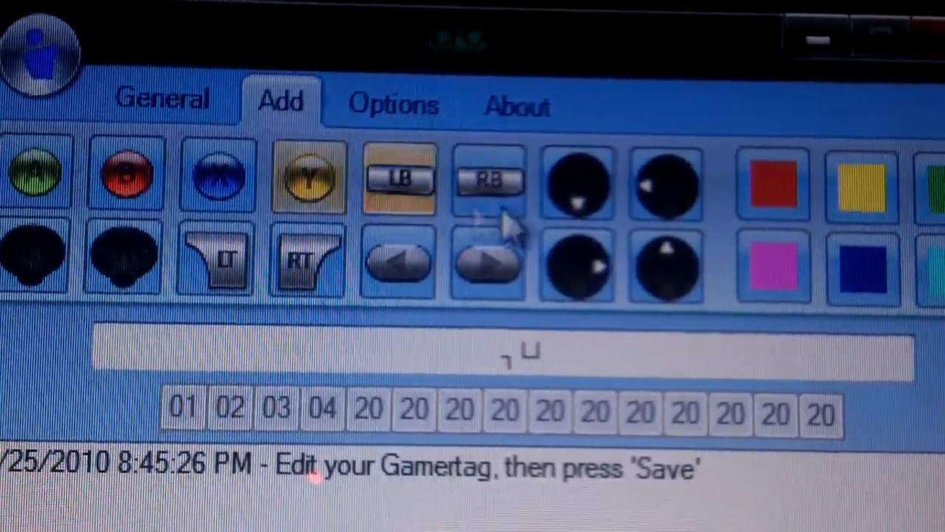
click(490, 266)
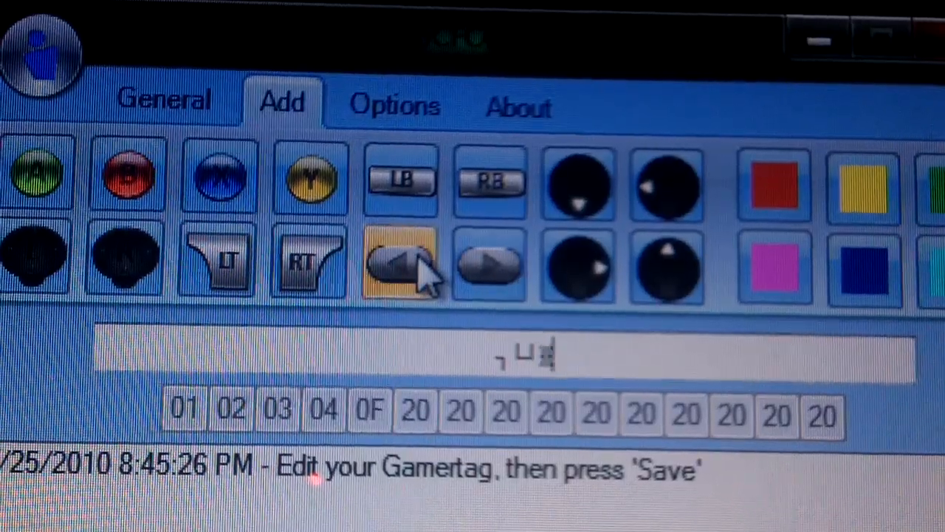
click(402, 263)
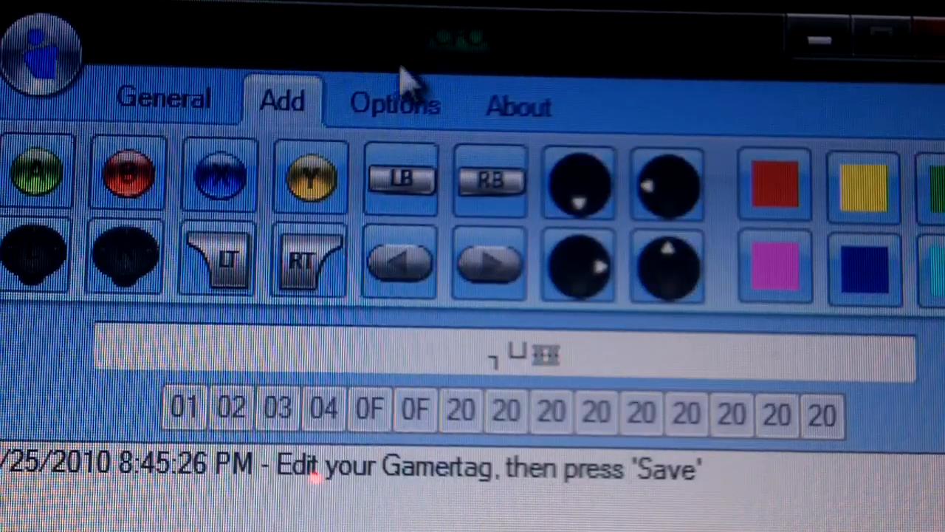
In Options, choose Modded Profile Number 3 with the Proper extract method.
click(392, 103)
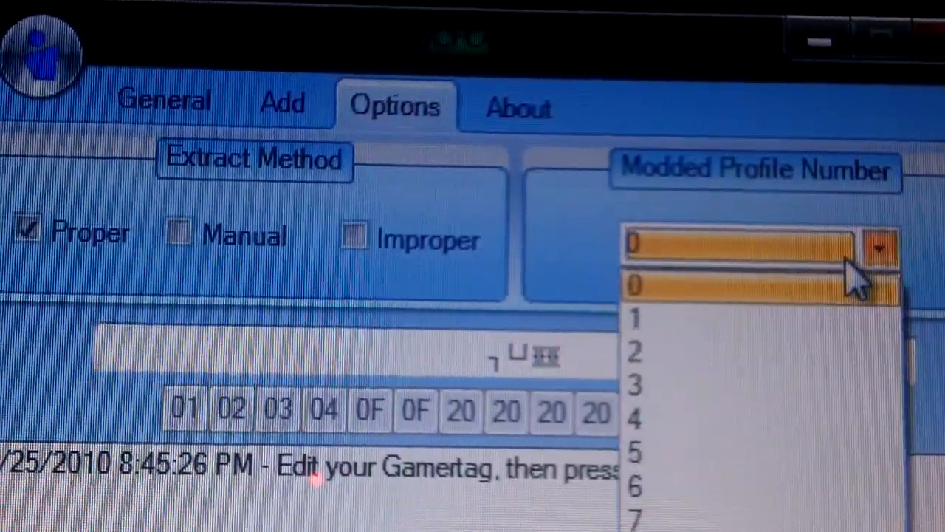
mouse_move(783, 273)
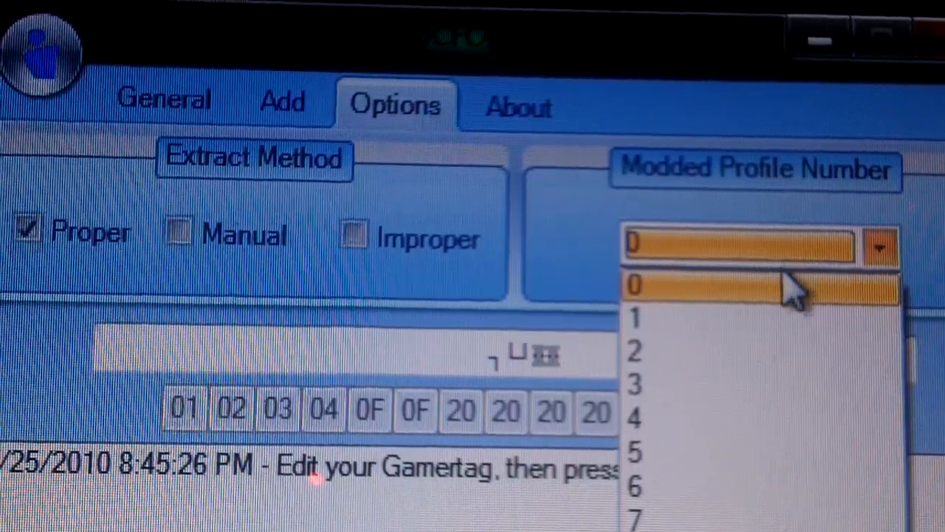
mouse_move(694, 318)
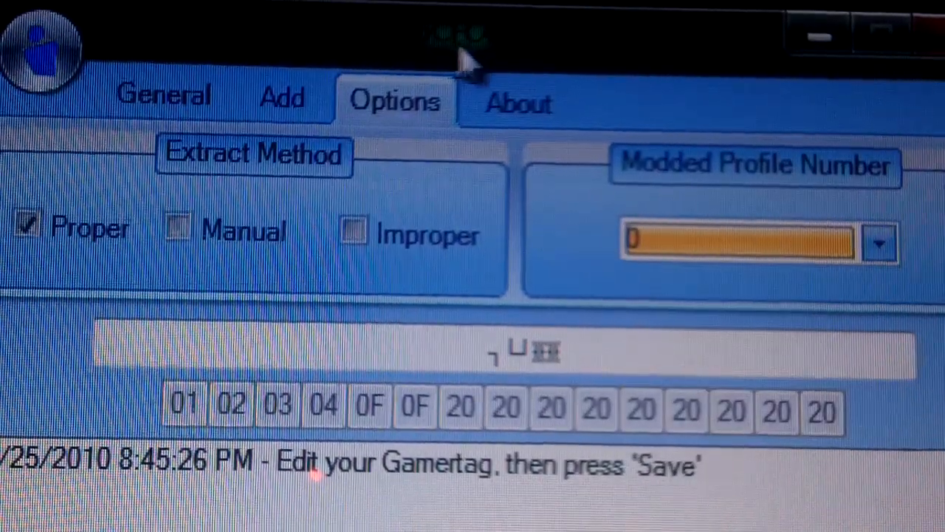
click(879, 242)
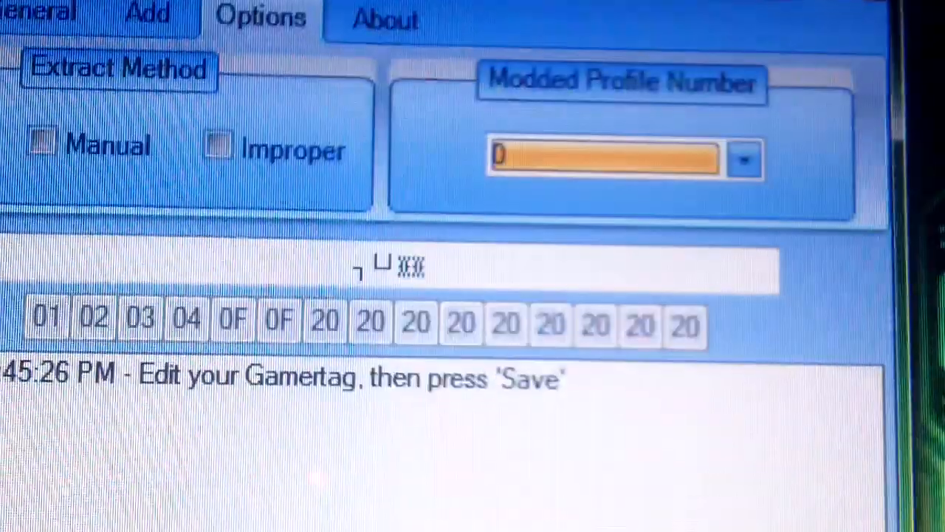
click(744, 160)
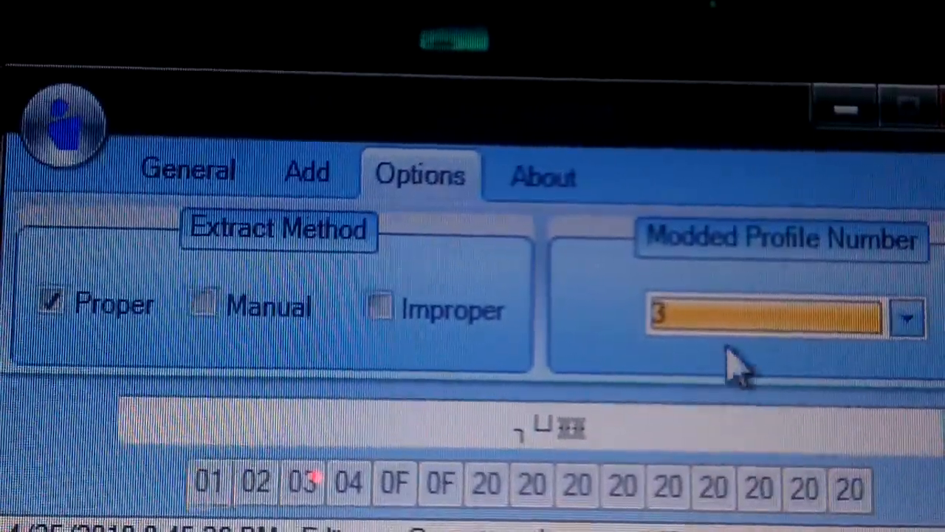
click(906, 317)
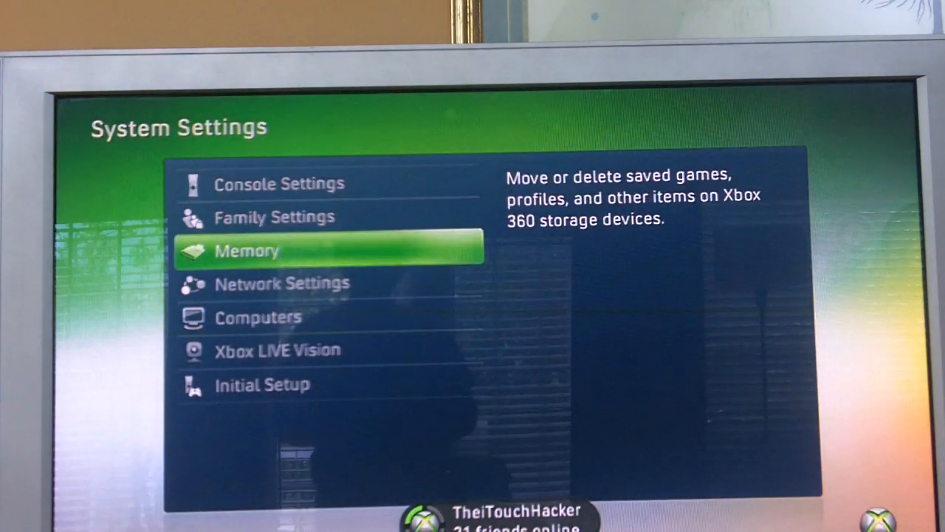
From Memory, list the USB memory unit's Gamer Profiles and select the modded symbol-named one.
click(248, 251)
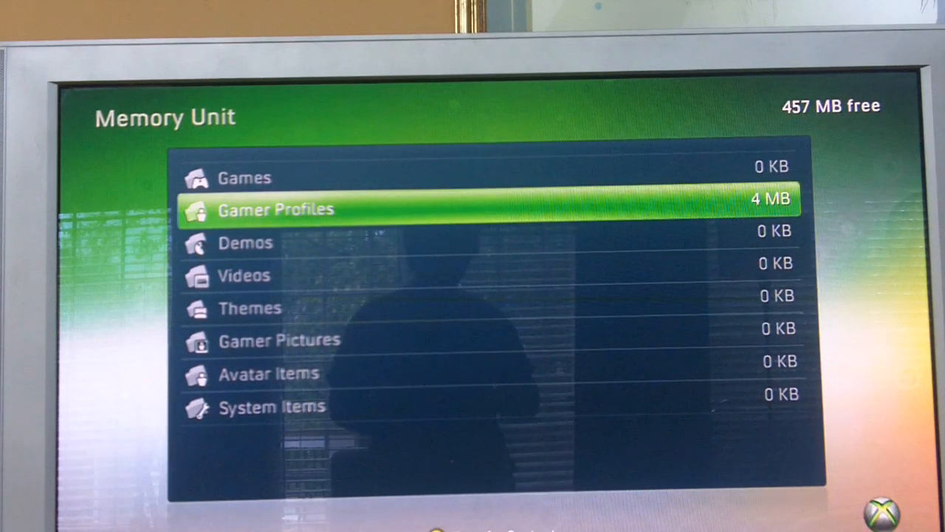
click(275, 210)
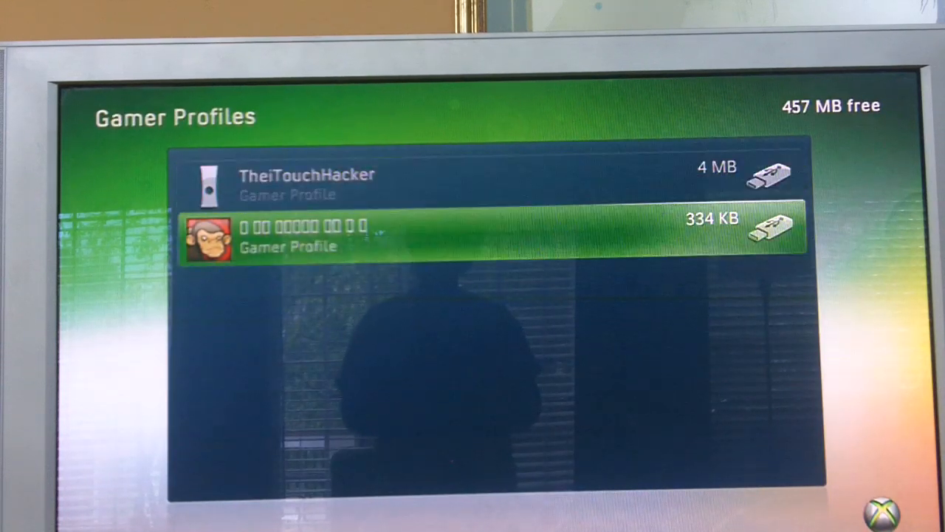
click(307, 174)
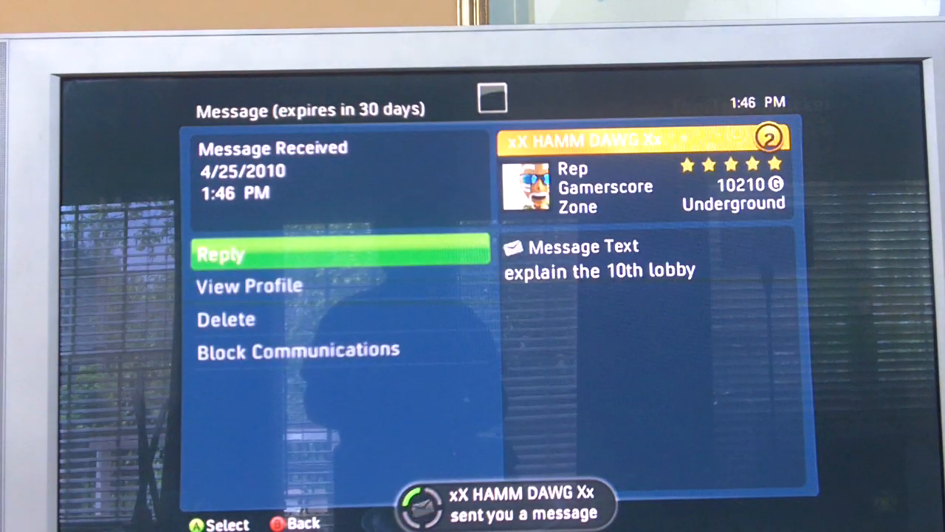
Close the message, sign in with the modded profile and accept the Xbox LIVE content notice.
key(B)
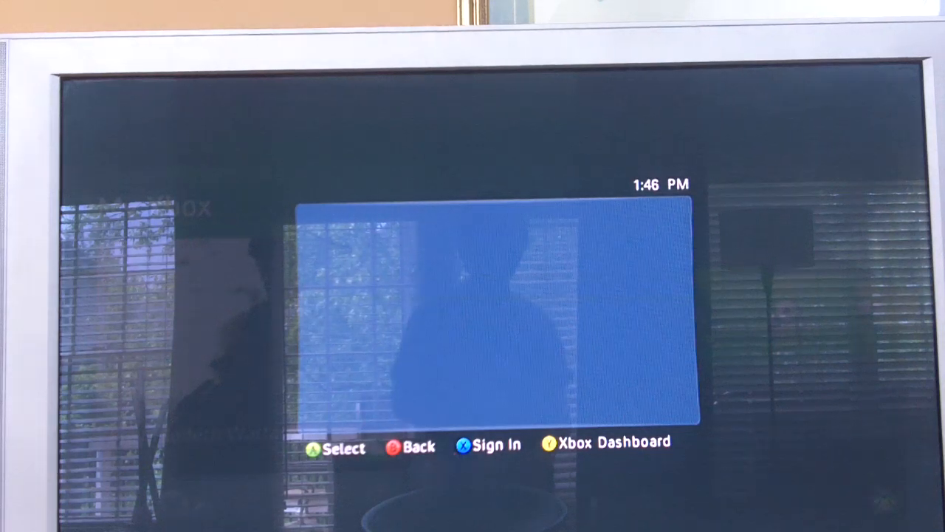
click(487, 446)
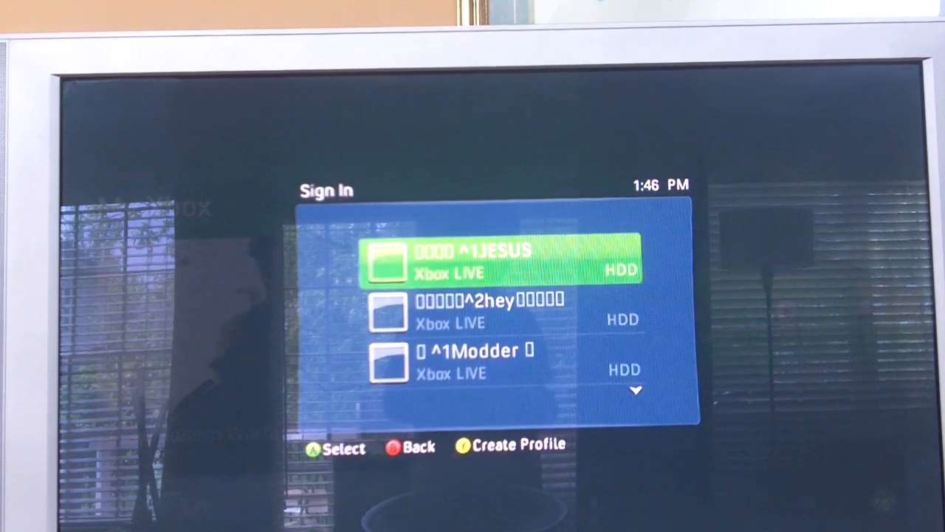
key(down)
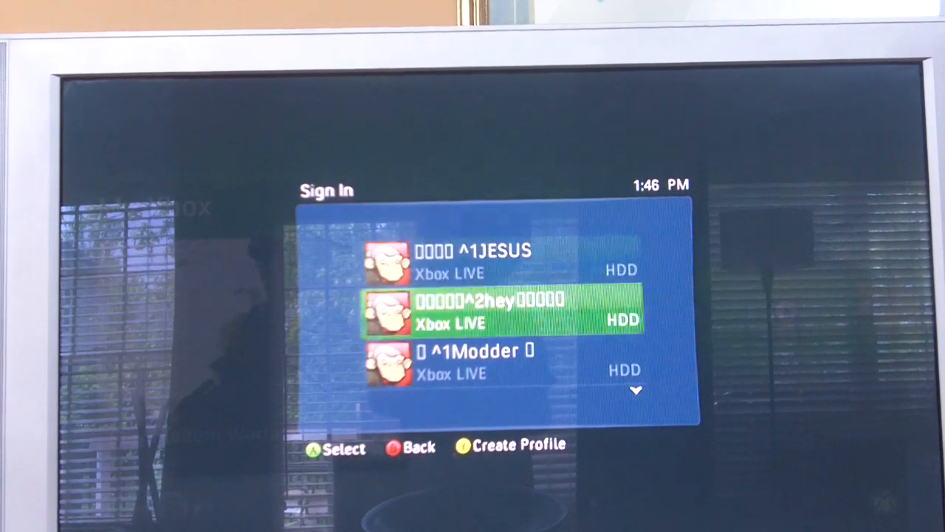
key(Up)
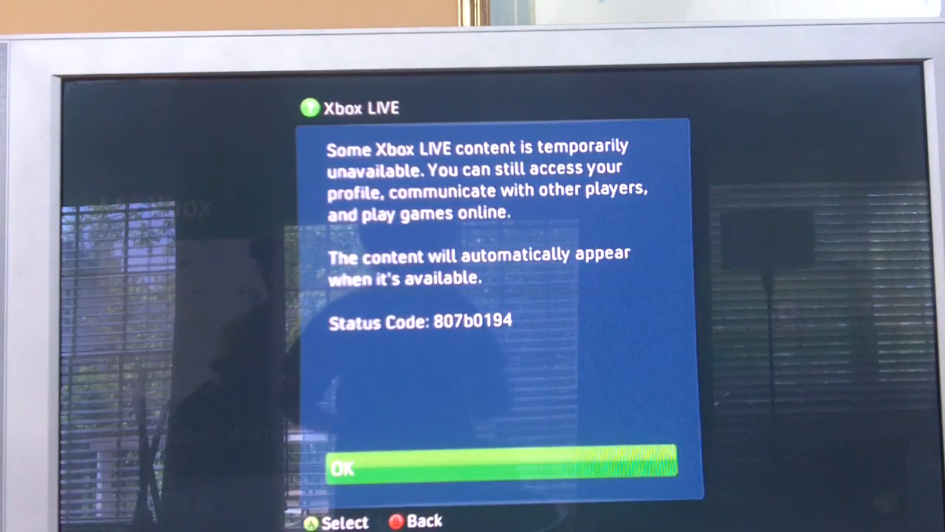
click(502, 470)
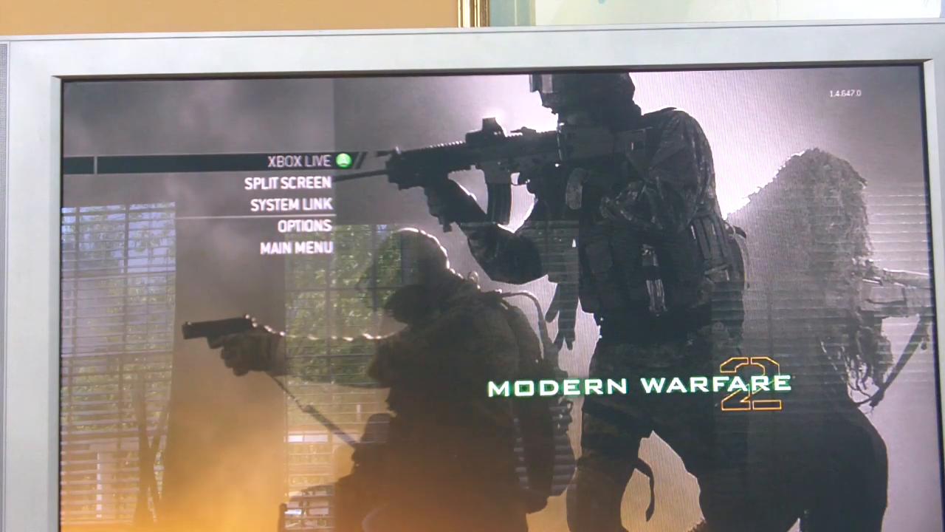
Enter Xbox LIVE multiplayer and dismiss the profile-not-allowed notice.
click(301, 160)
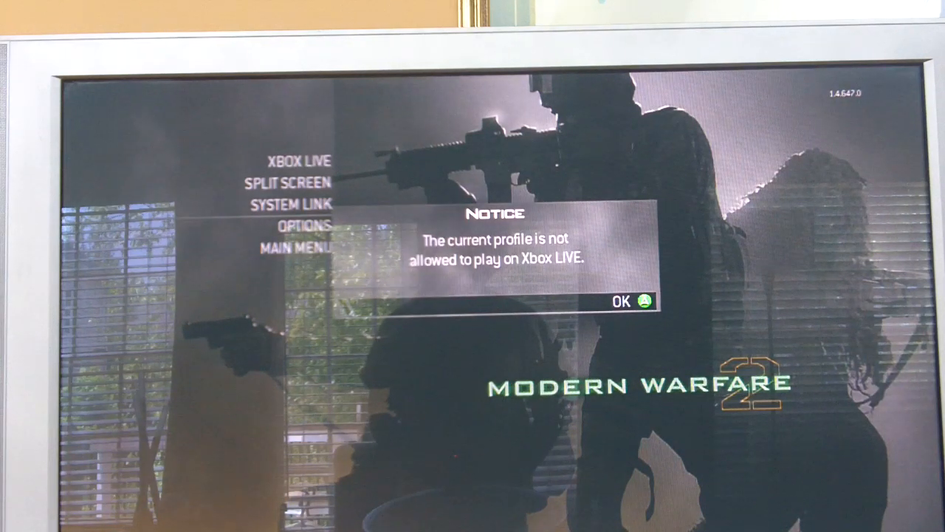
click(622, 301)
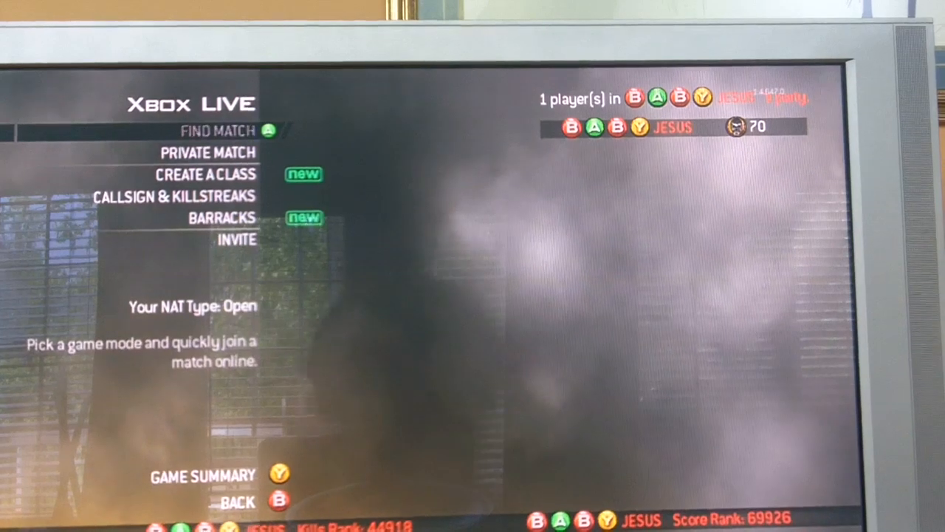
Browse the game options from the lobby, then return to the main menu with XBOX LIVE highlighted.
click(216, 130)
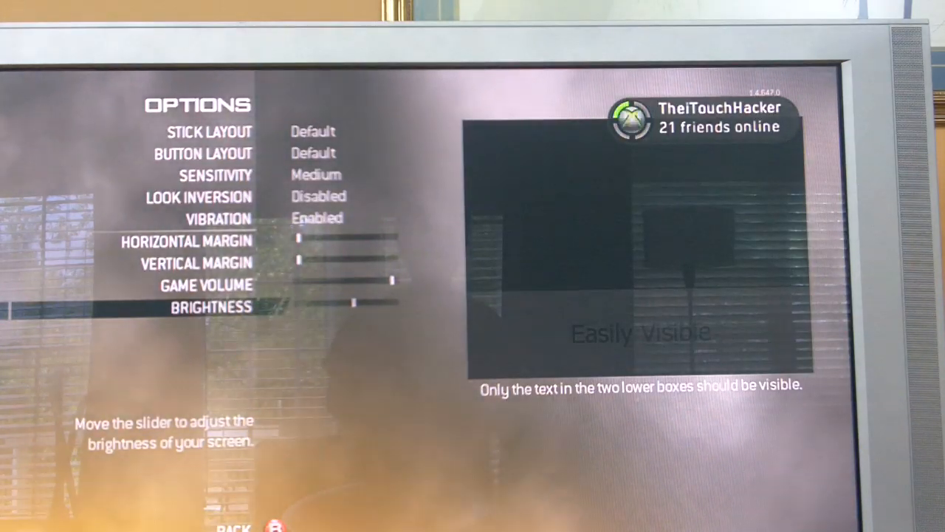
key(up)
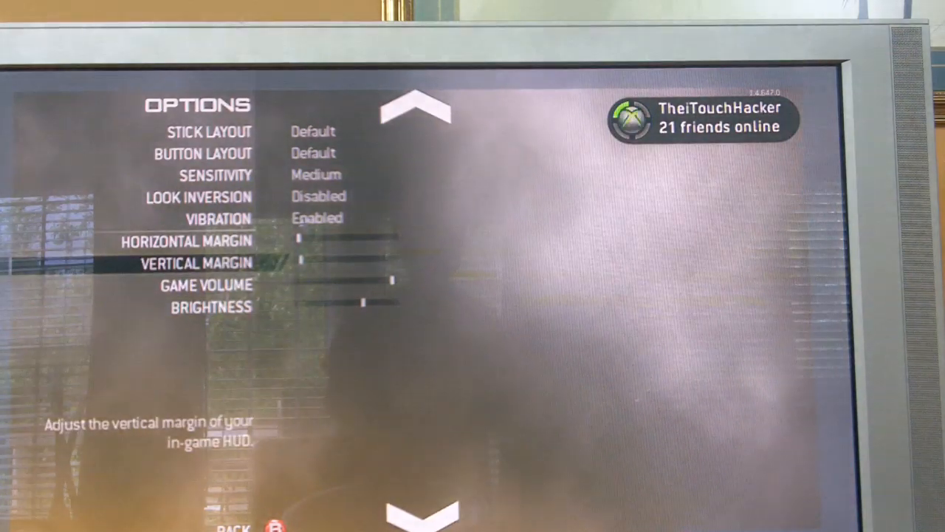
key(up)
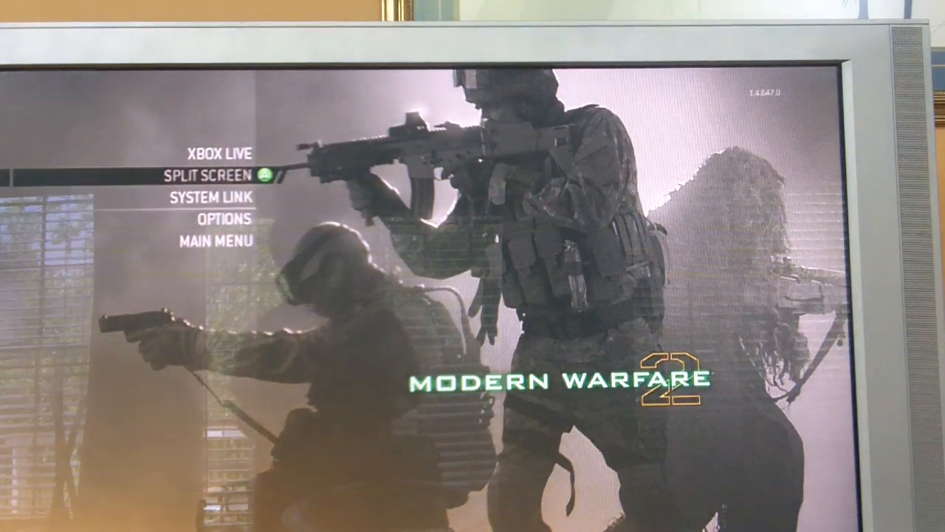
key(up)
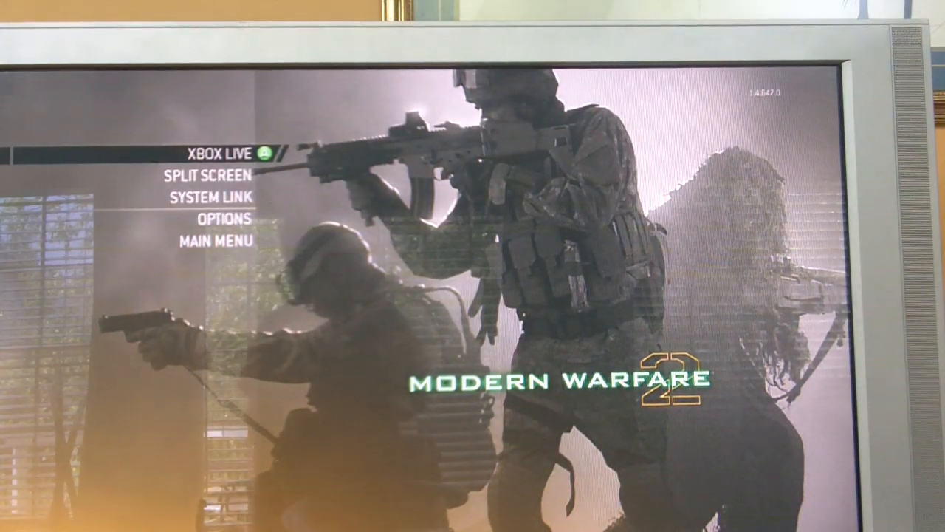